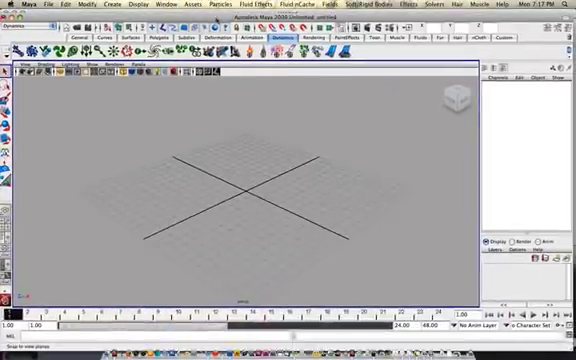
Import the character mesh file from the character folder via File > Import.
click(44, 8)
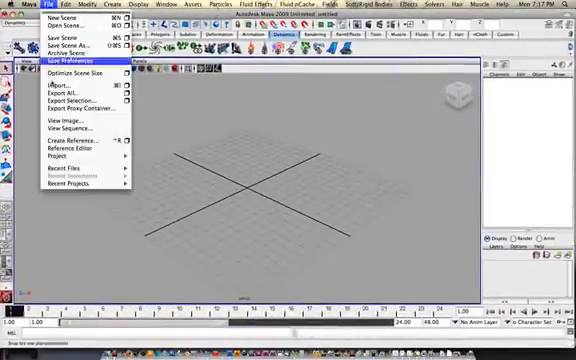
mouse_move(62, 92)
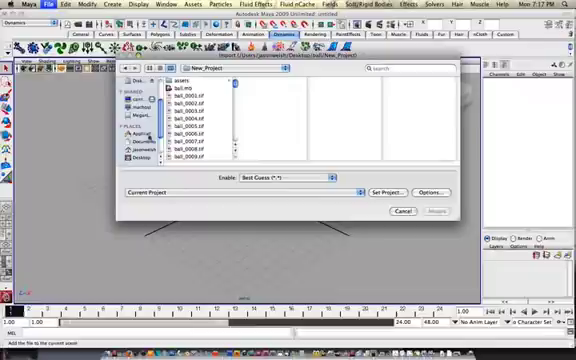
click(132, 156)
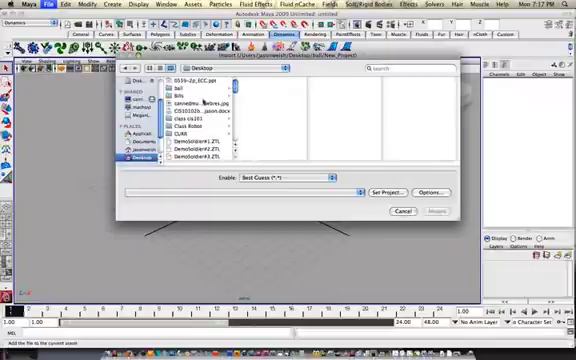
scroll(down, 3)
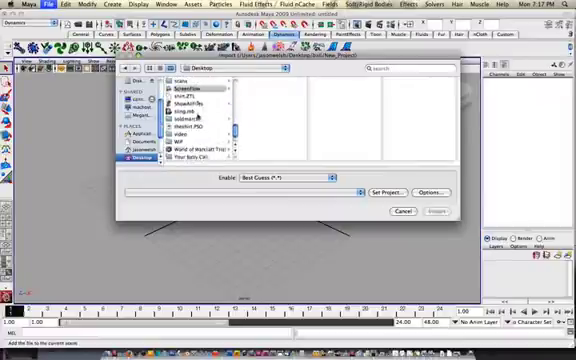
click(184, 120)
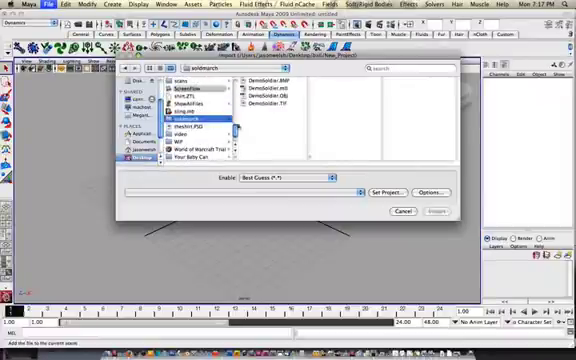
click(268, 100)
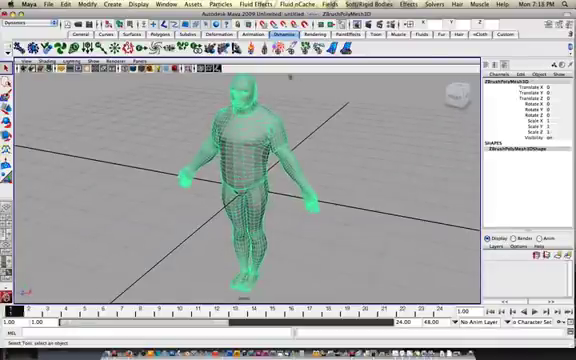
Apply Normals > Soften Edge to the selected character mesh.
click(12, 8)
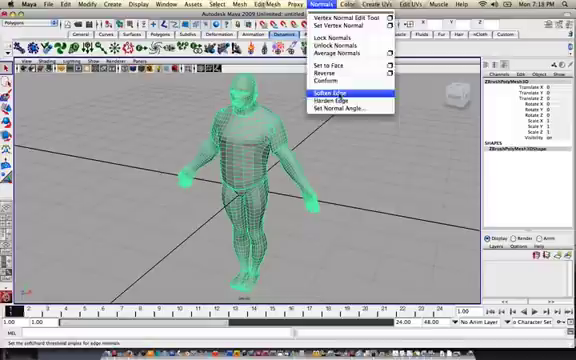
click(330, 92)
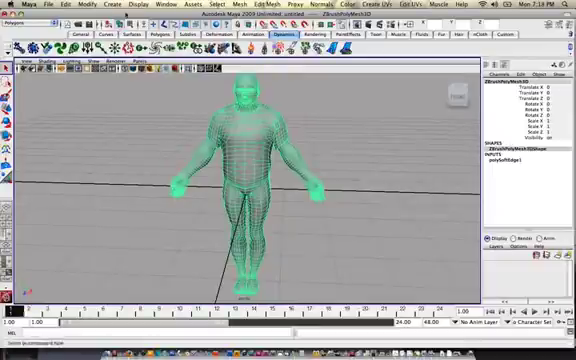
Assign a new Lambert material and start a File node on its Color channel.
click(158, 4)
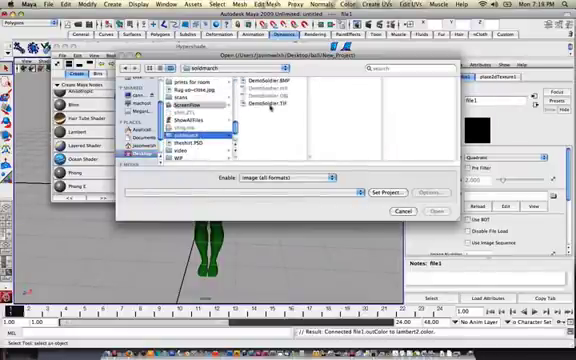
Load the .tif image as the colour texture and move the Hypershade aside.
click(440, 212)
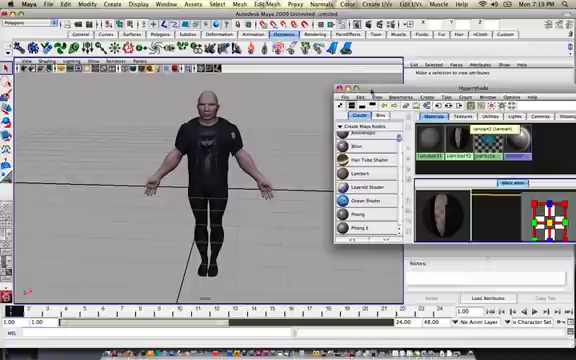
drag(370, 96, 370, 192)
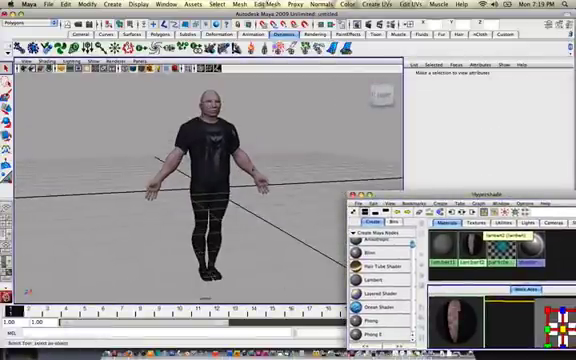